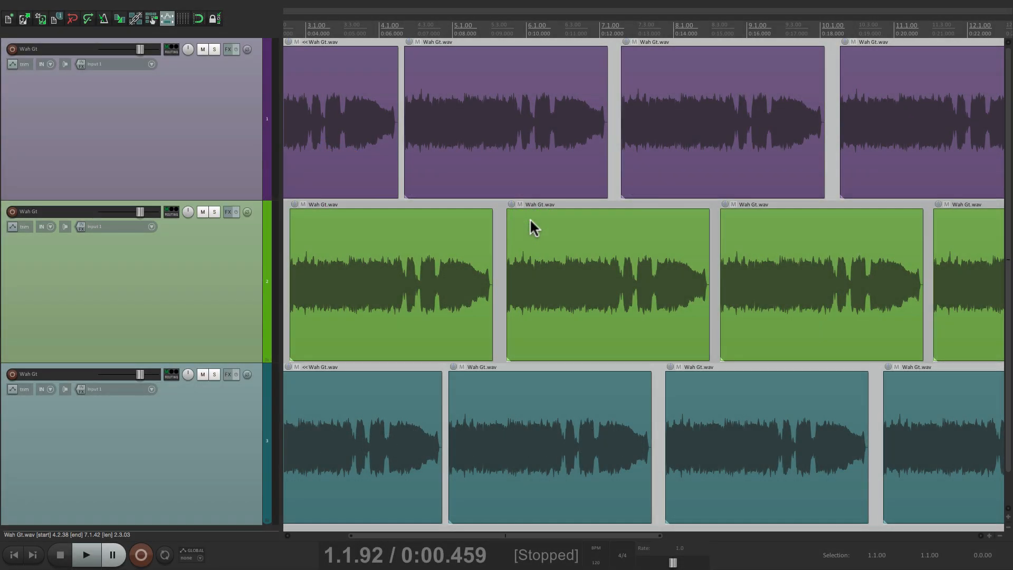
# From the Edit menu, cut the Wah Gt clip's portion within the time selection
pyautogui.click(146, 9)
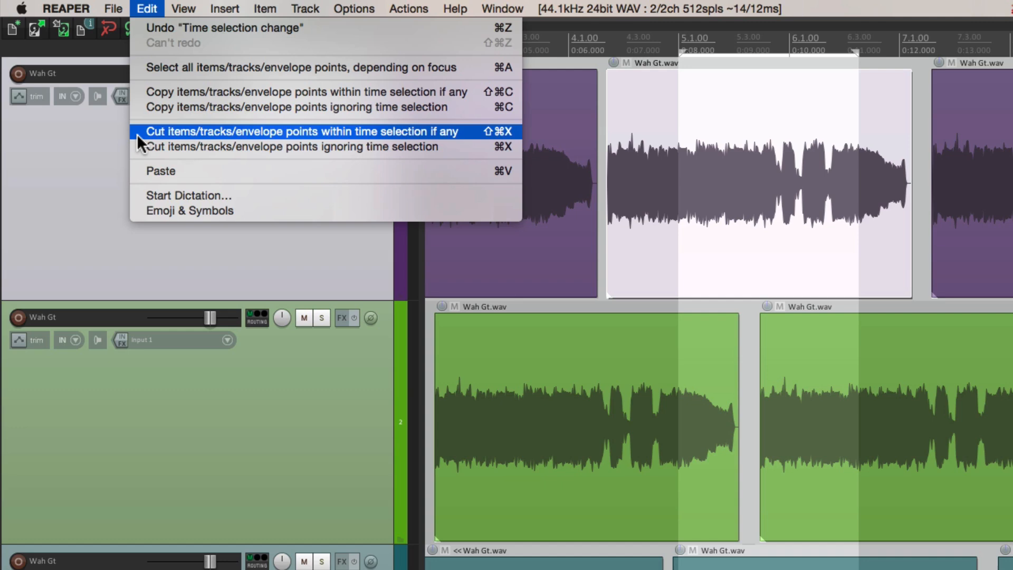